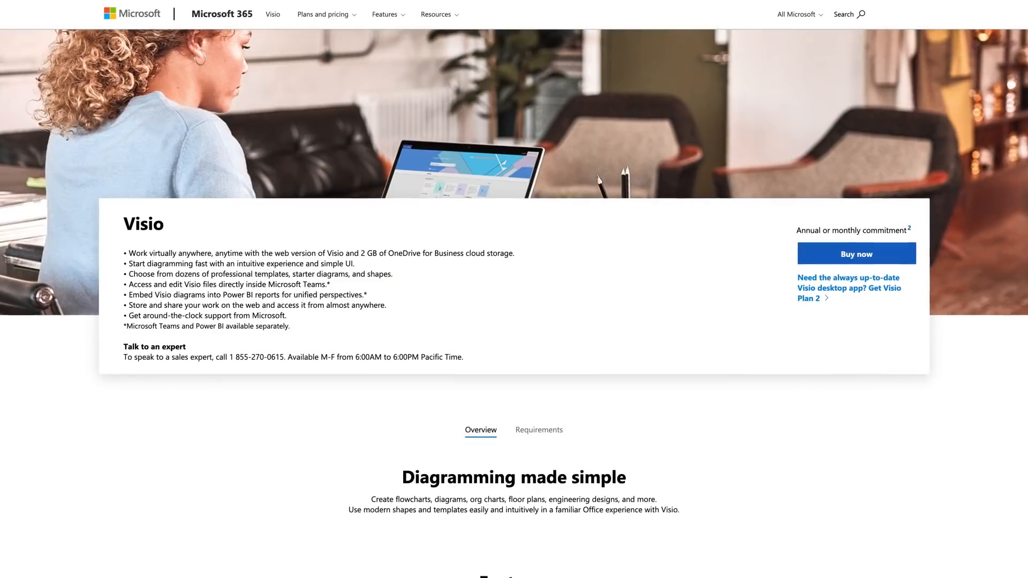
- Inspect the left cubicle chair's Shape Data ID, then cancel the second chair's dialog
scroll("down", 3)
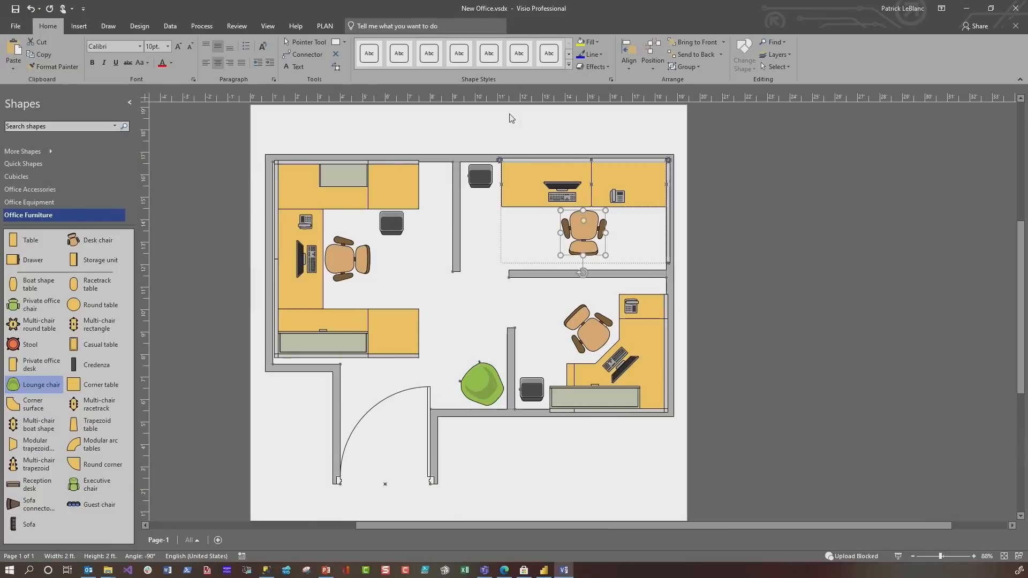
mouse_move(497, 344)
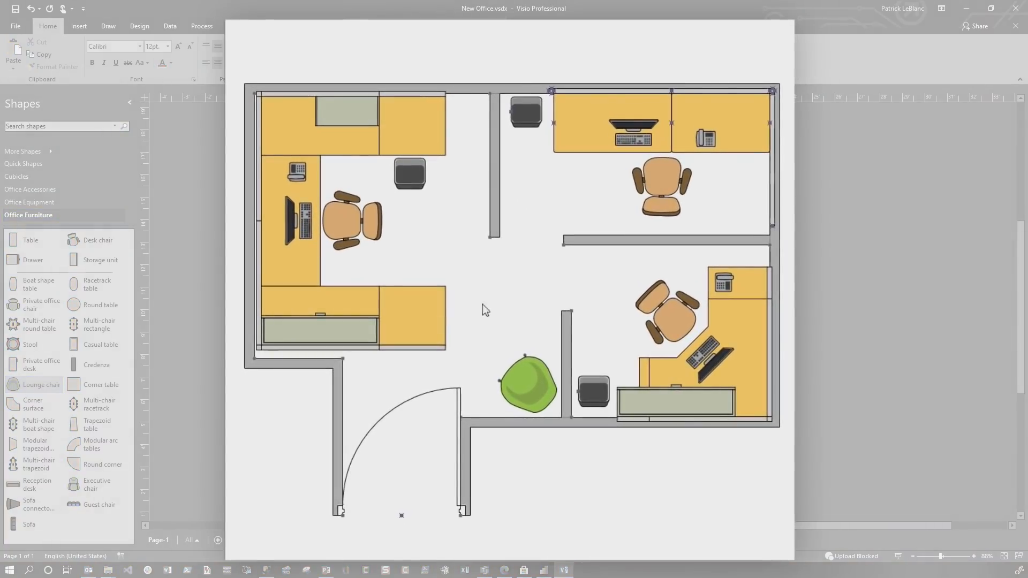
mouse_move(546, 323)
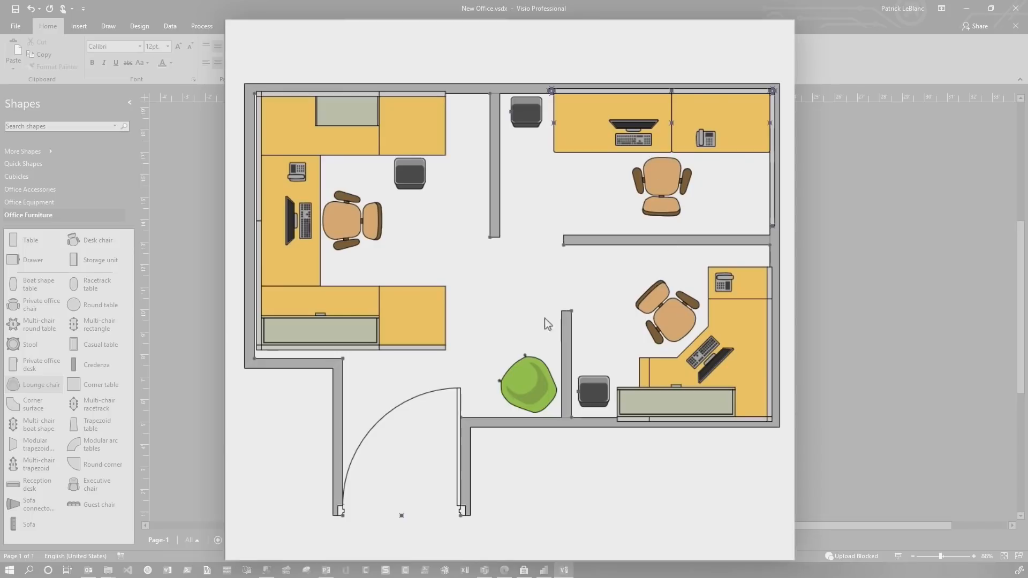
mouse_move(372, 239)
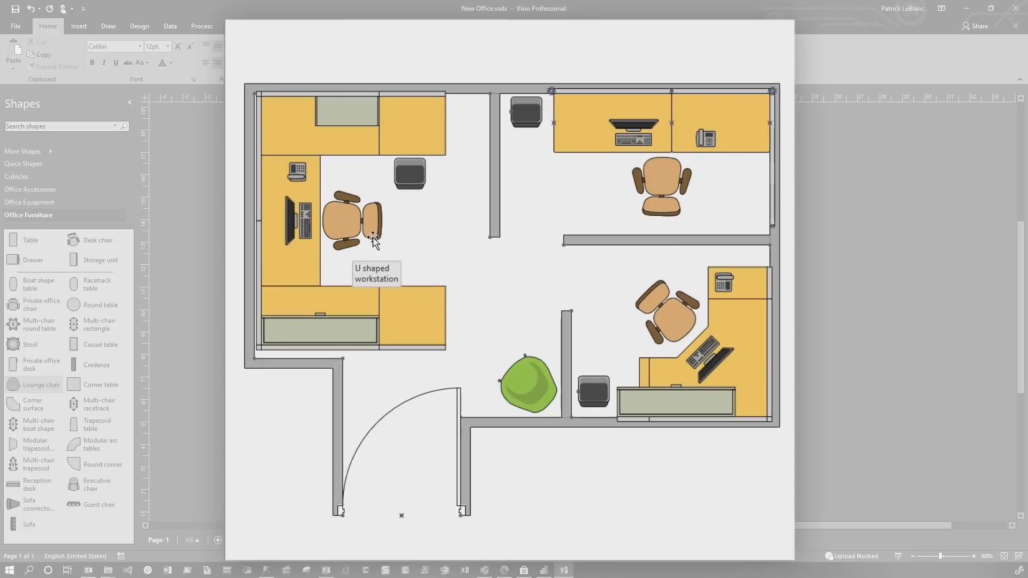
mouse_move(348, 217)
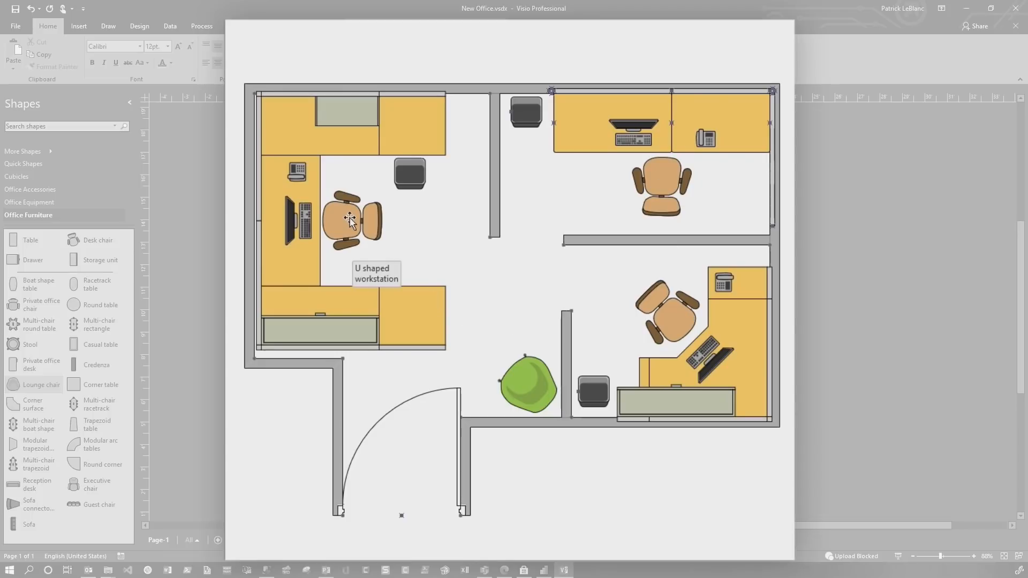
left_click(350, 221)
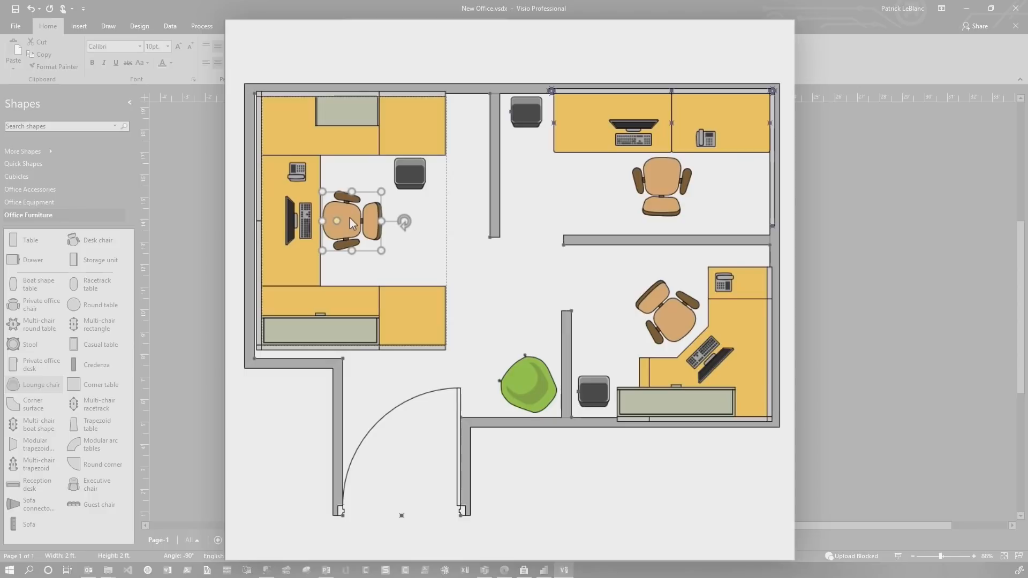
right_click(348, 221)
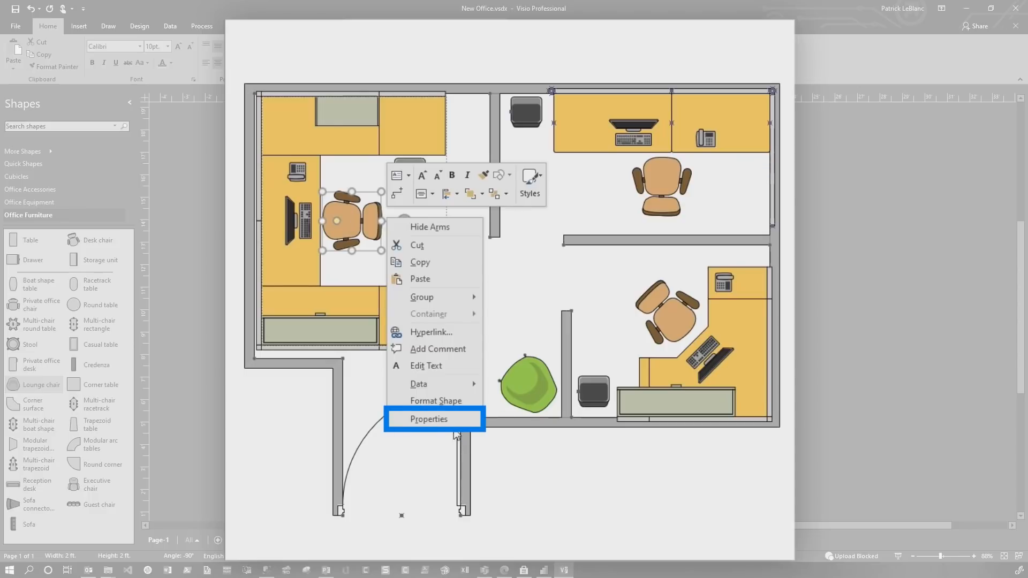
left_click(428, 418)
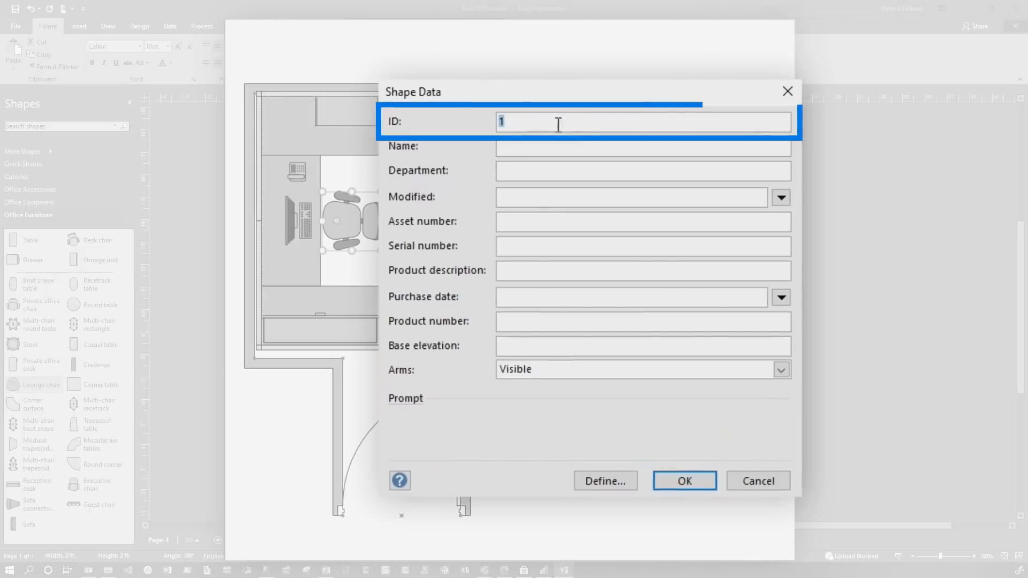
left_click(507, 122)
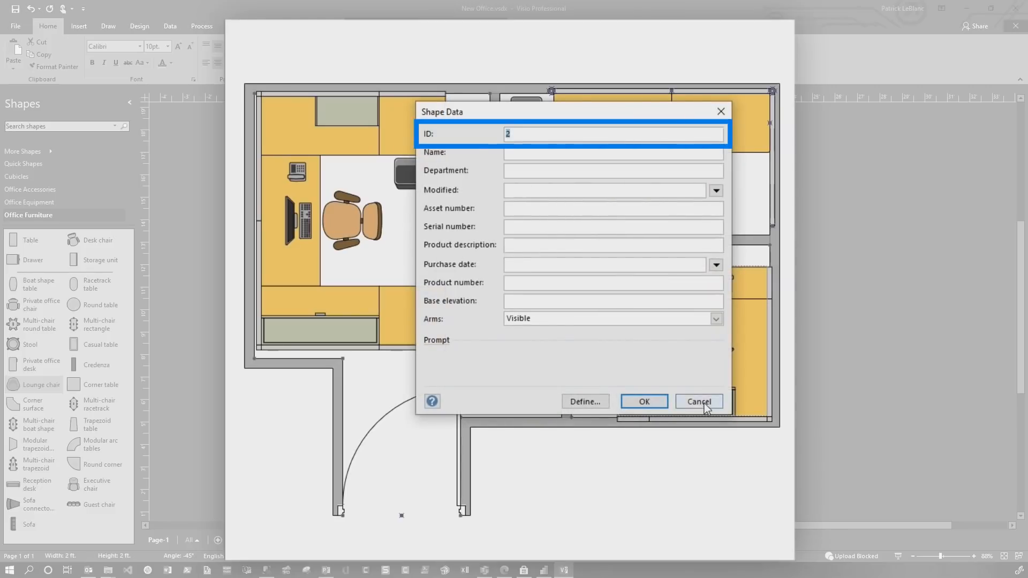
left_click(698, 402)
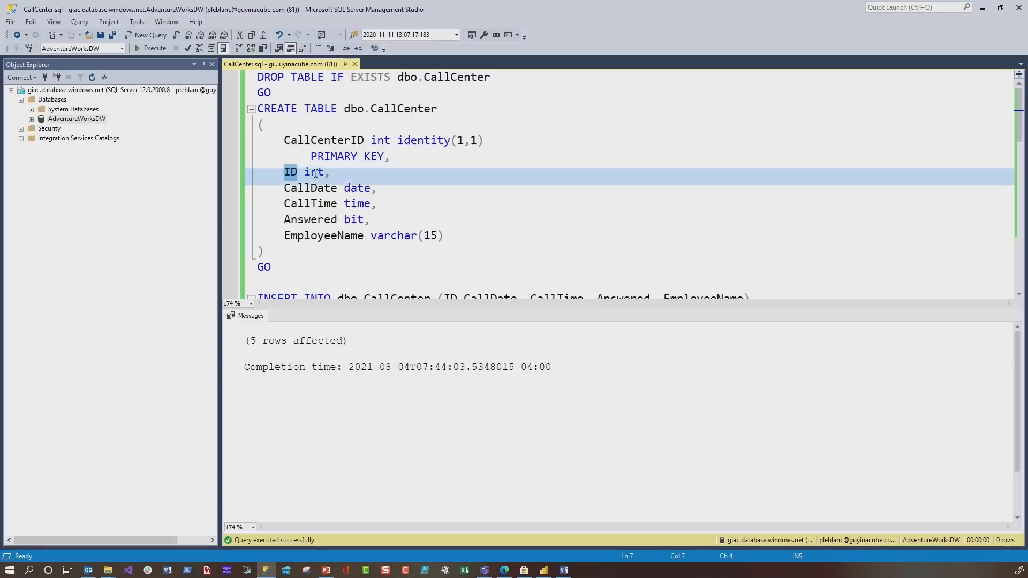
left_click(326, 219)
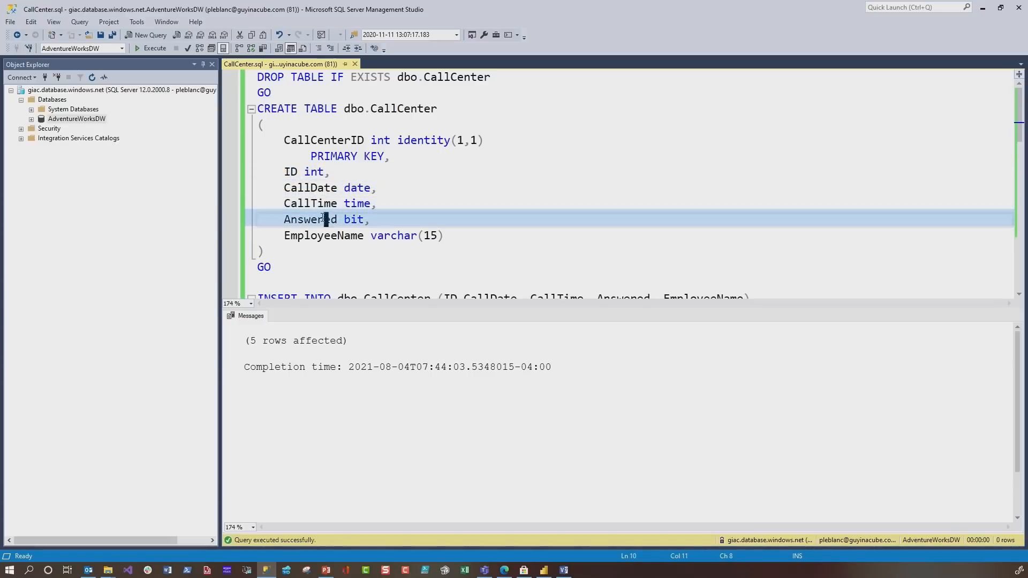
scroll("down", 3)
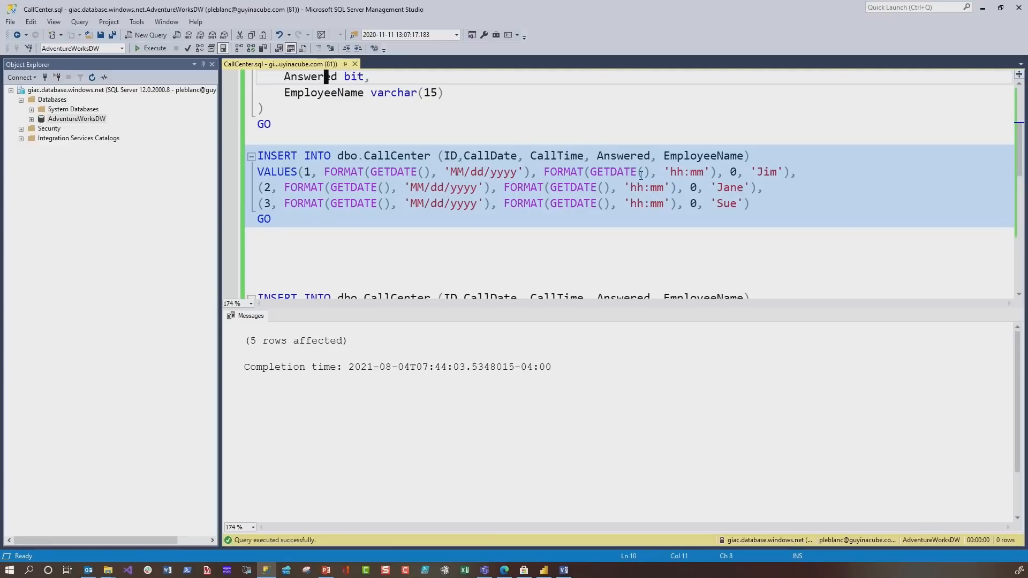
left_click(599, 496)
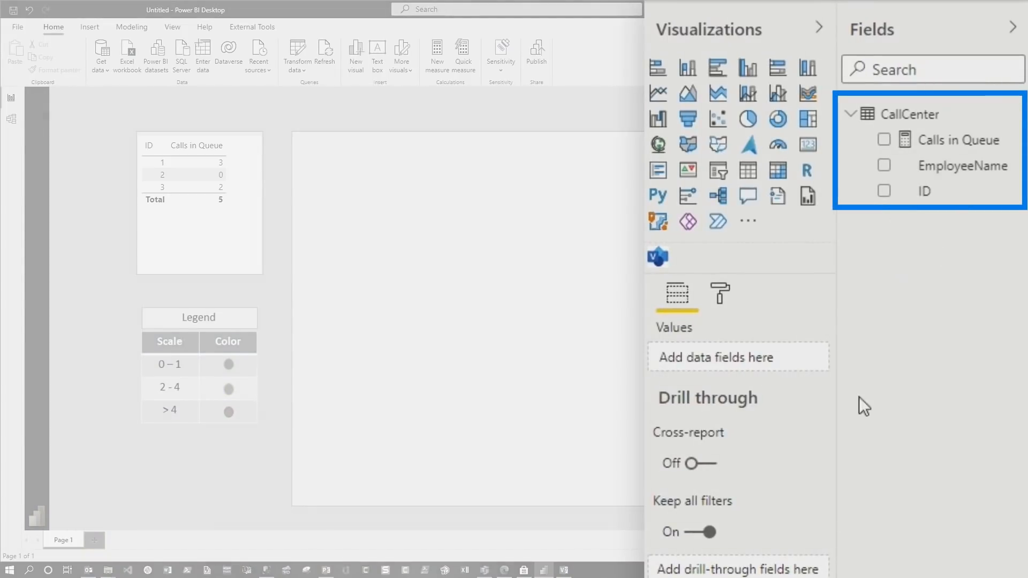
mouse_move(907, 196)
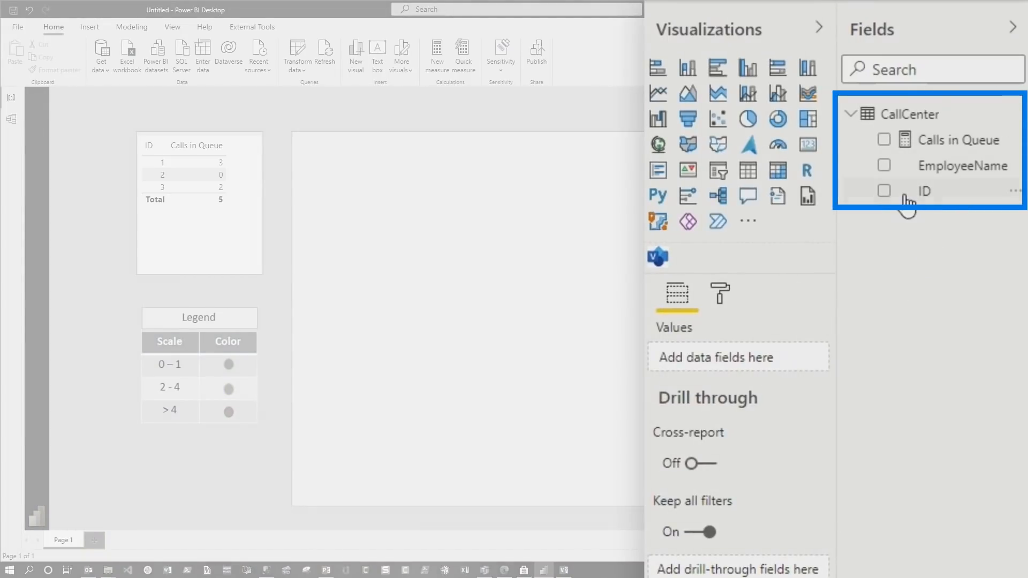
left_click(747, 221)
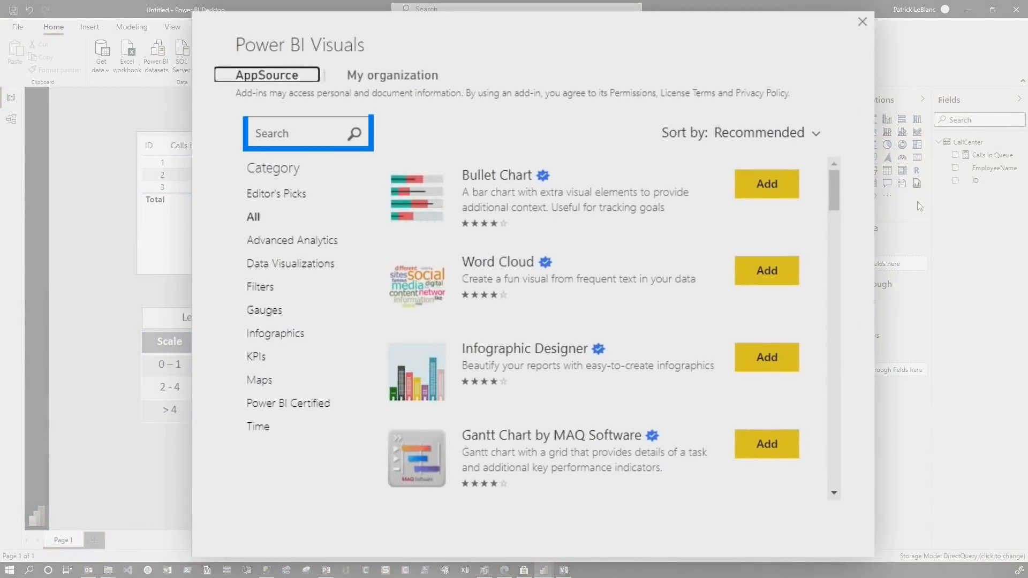
left_click(300, 133)
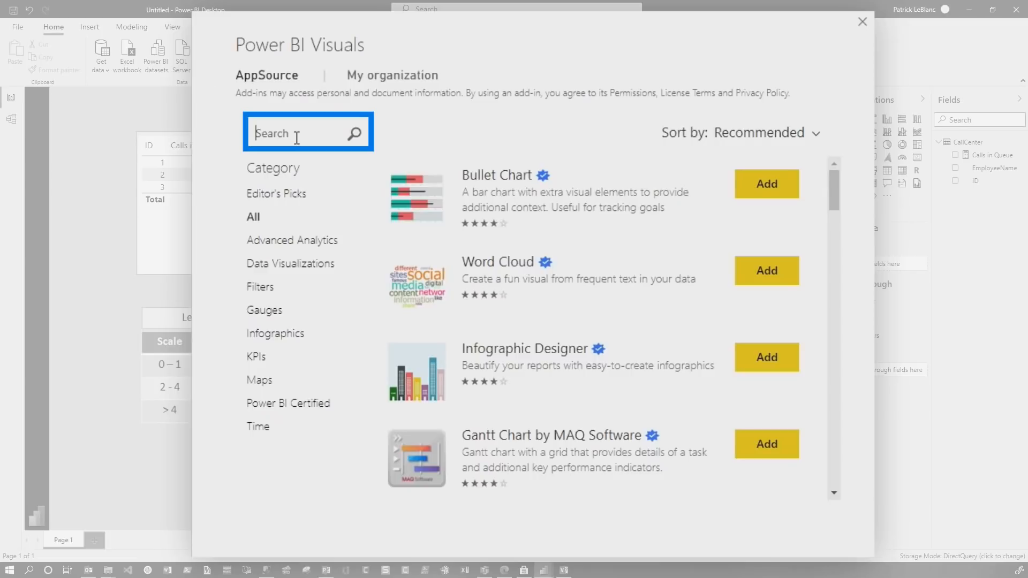
type("v")
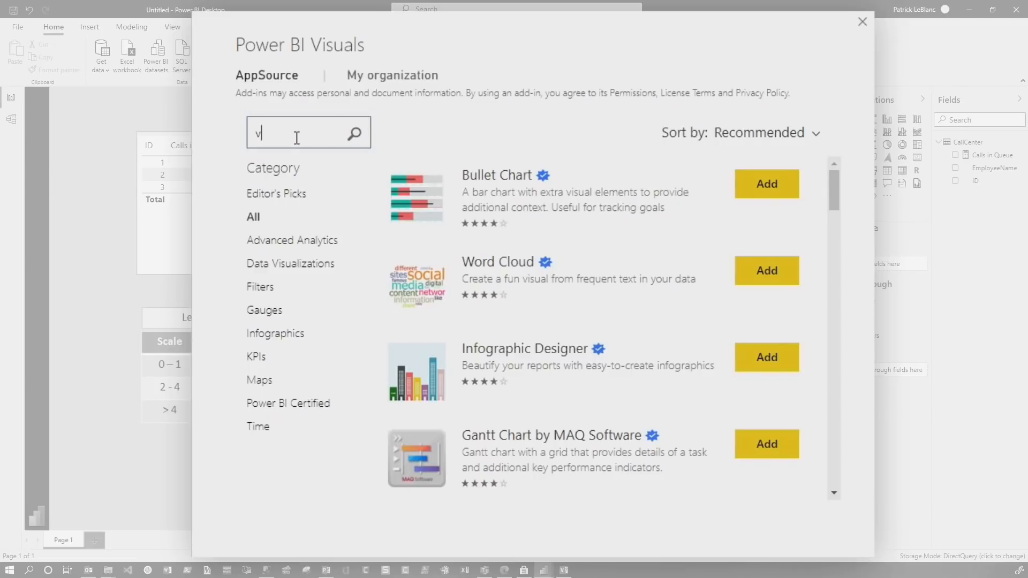
left_click(861, 22)
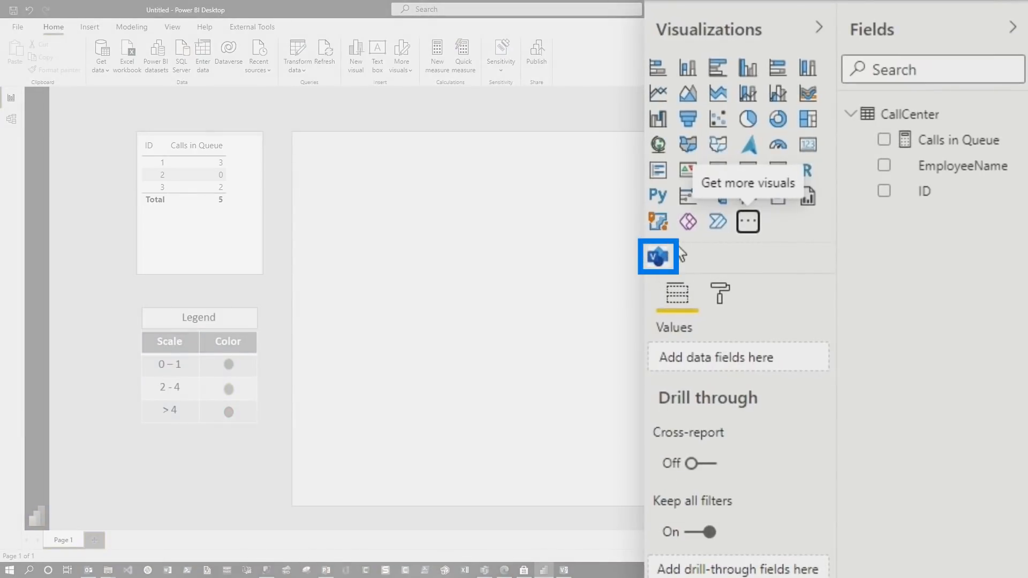
mouse_move(688, 197)
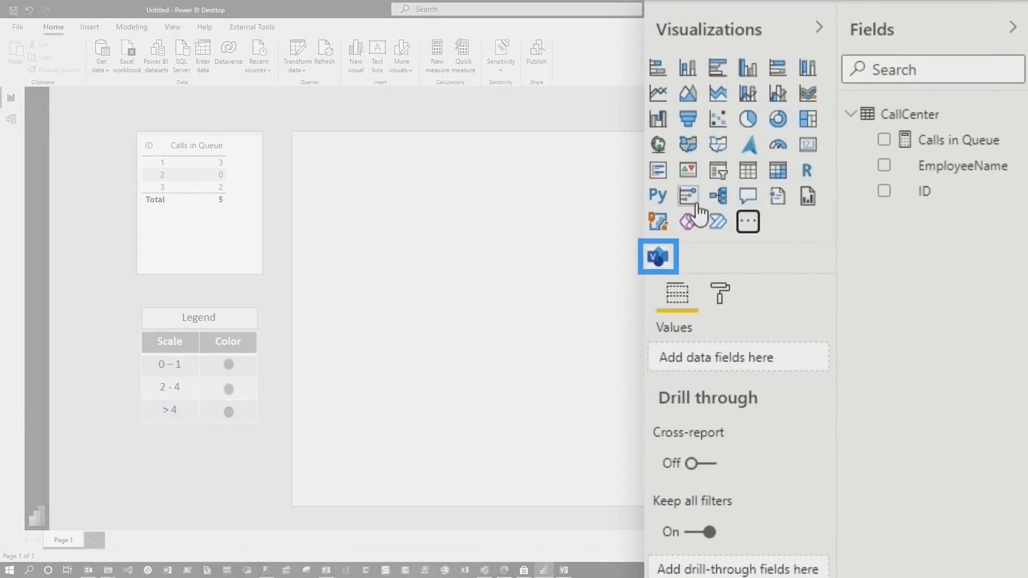
- Add a canvas-filling Visio visual mapping ID to the ID well and Calls in Queue to Values
left_click(658, 256)
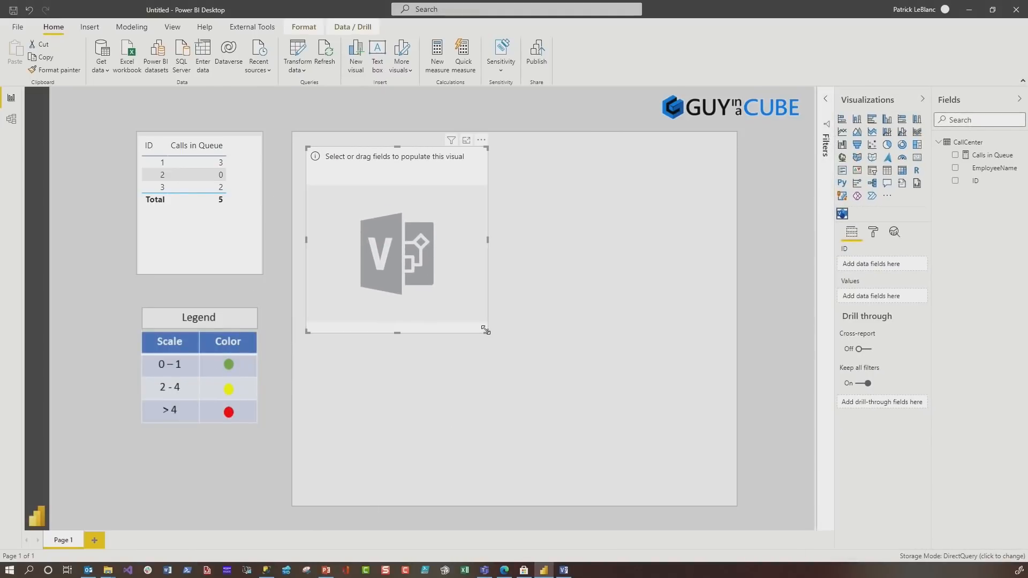
left_click_drag(486, 330, 724, 499)
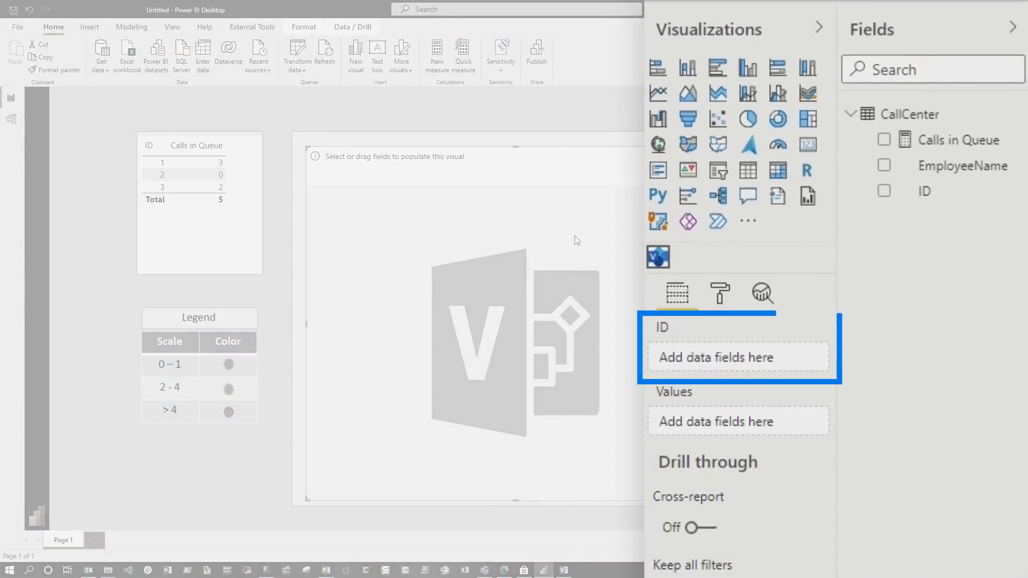
mouse_move(693, 361)
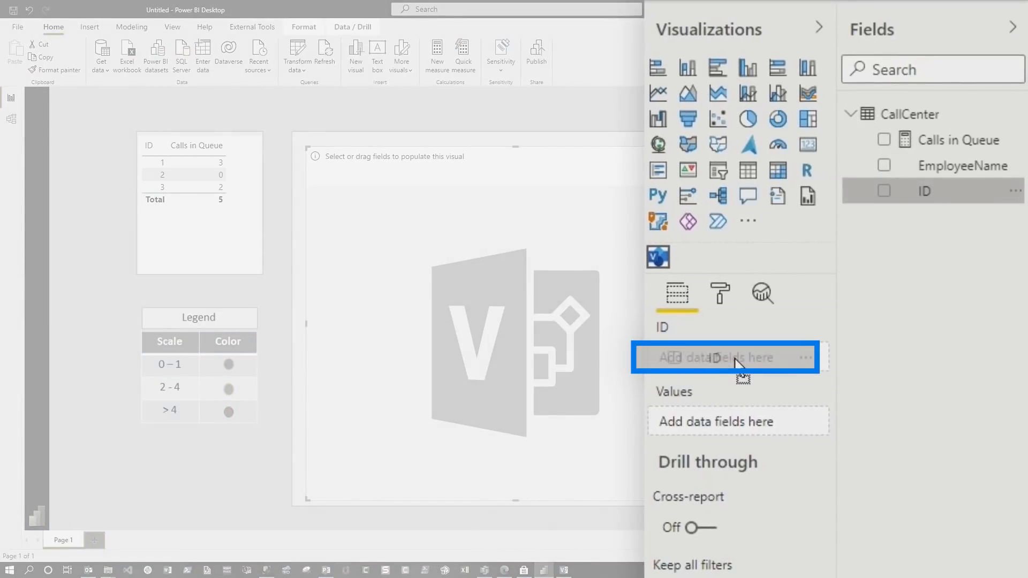
left_click(883, 191)
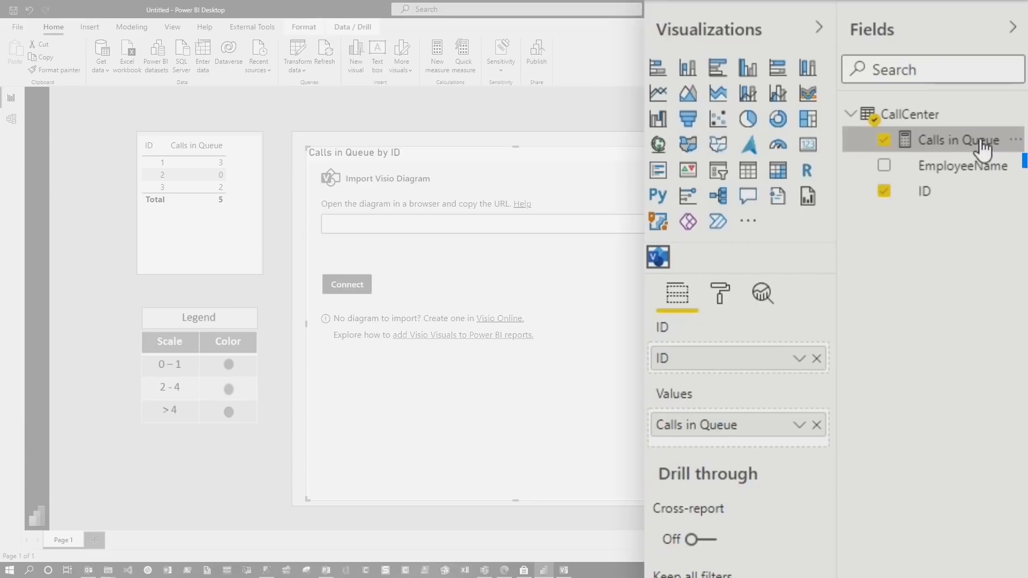
left_click_drag(962, 166, 741, 440)
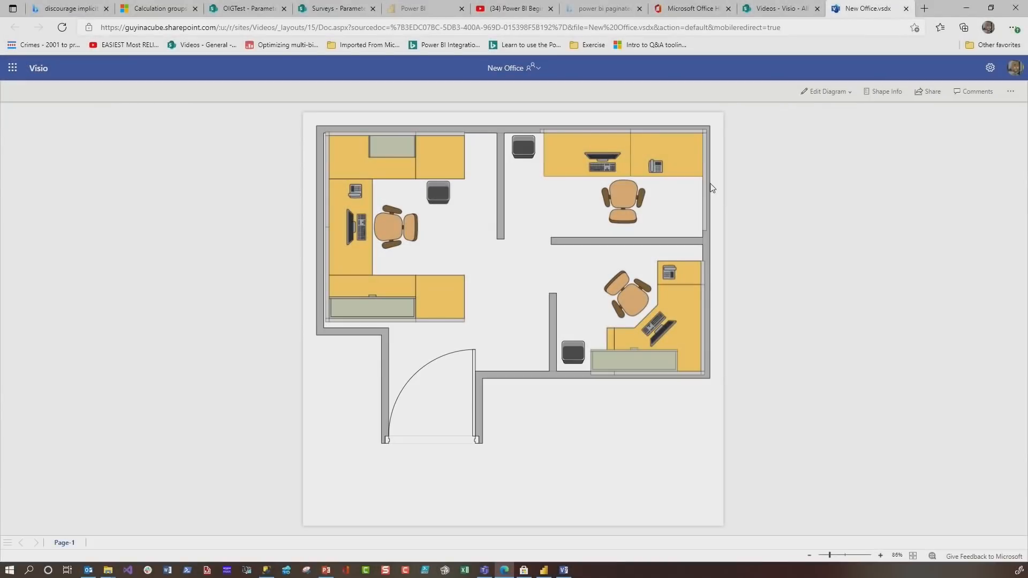
mouse_move(280, 107)
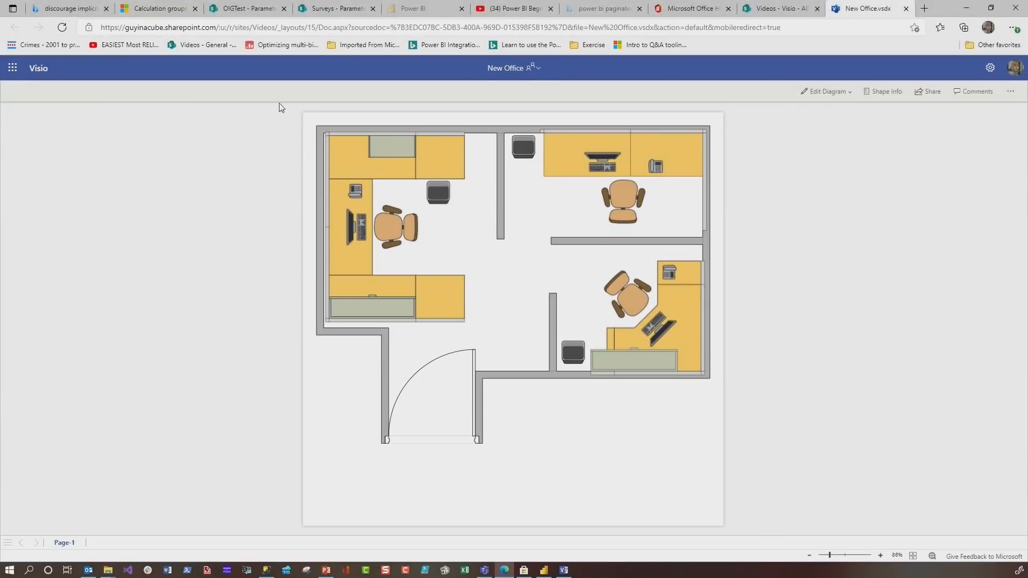
- Choose Embed from the New Office diagram's More options menu in Visio for the web
left_click(1010, 91)
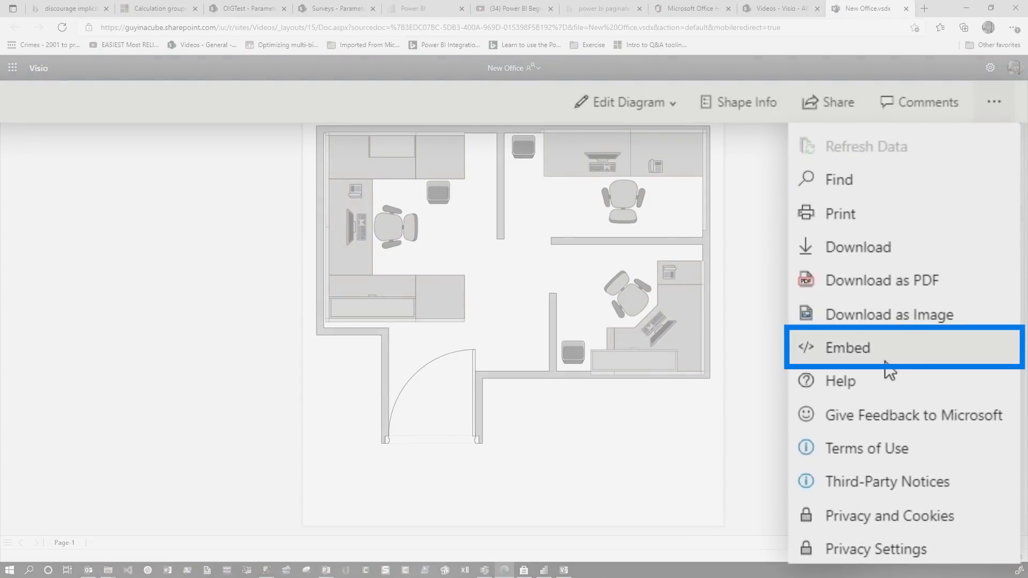
left_click(847, 348)
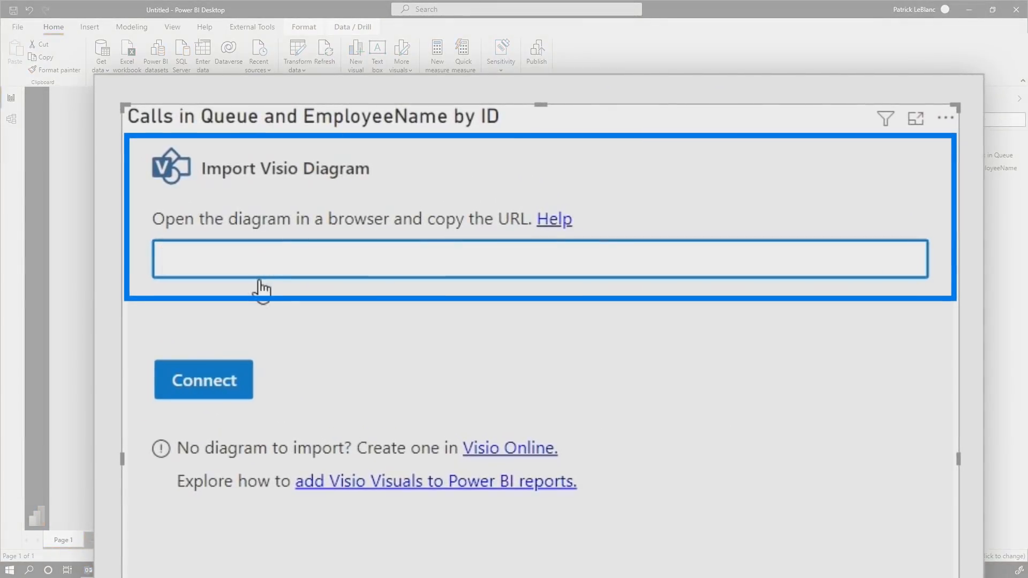
- Paste the floor-plan diagram URL into Import Visio Diagram and connect it
left_click(203, 379)
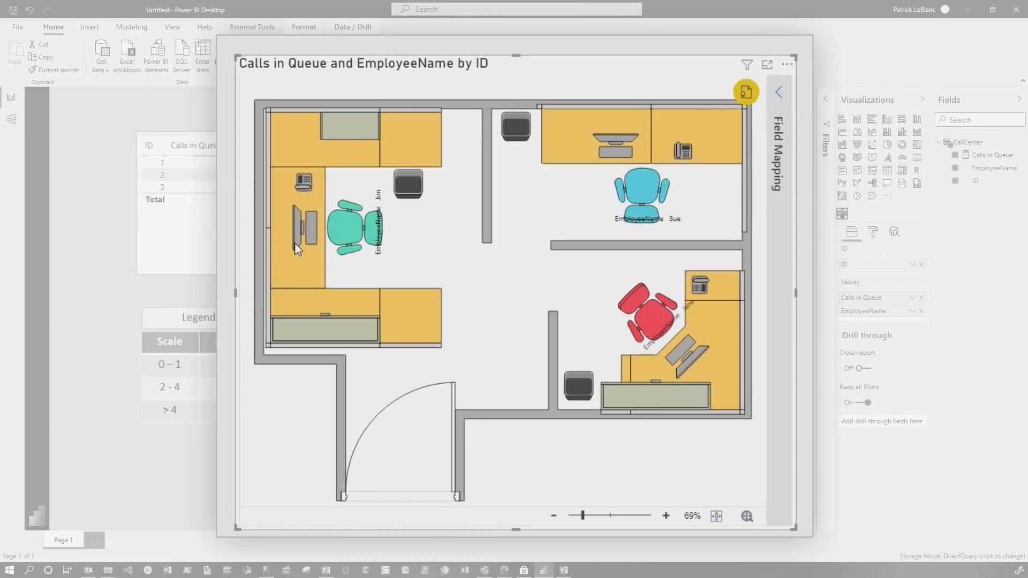
mouse_move(555, 304)
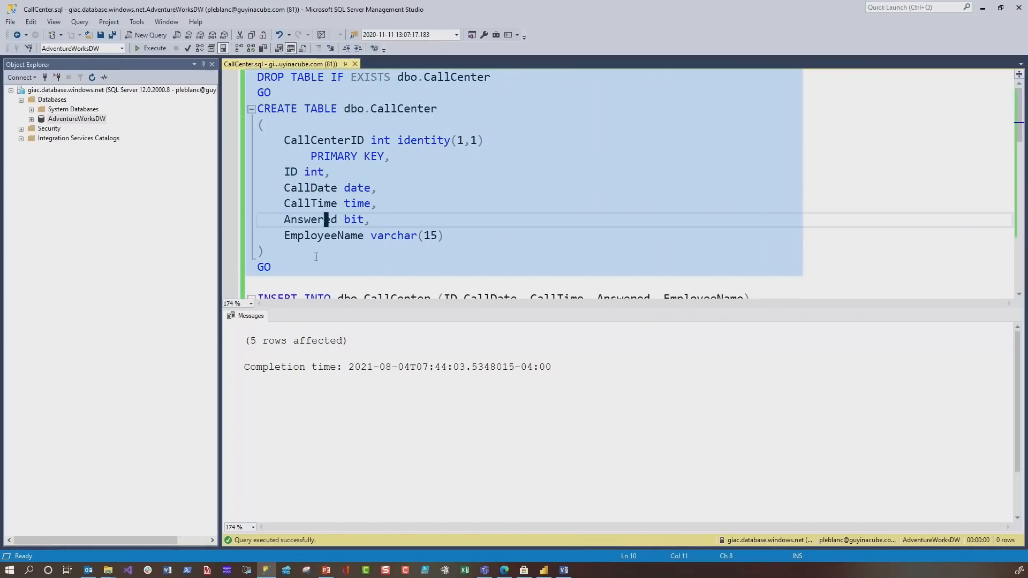
- Execute the DROP TABLE / CREATE TABLE script for the CallCenter table
left_click(153, 49)
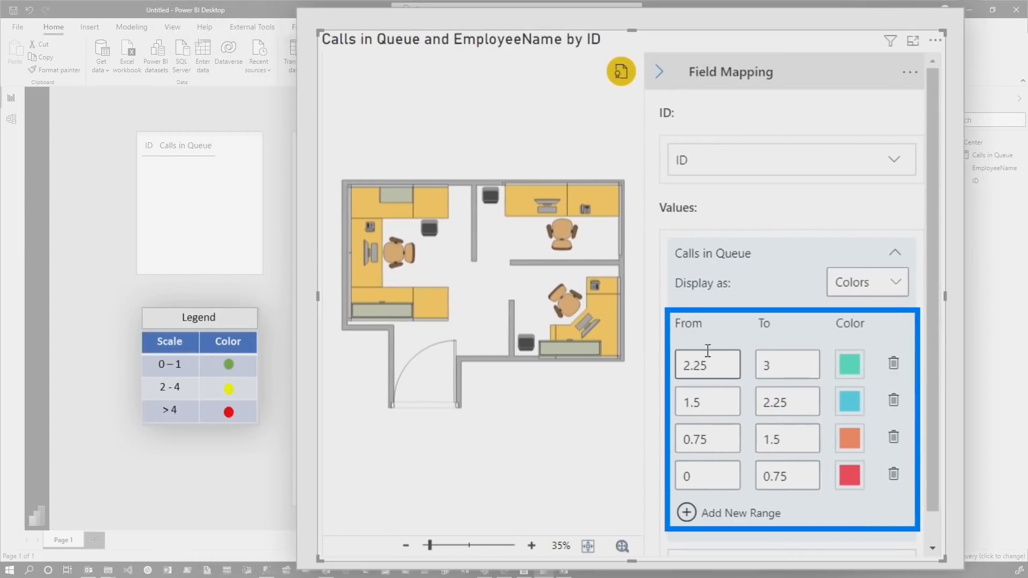
- Set the lowest Calls in Queue range starting at 0 to green, then insert three employee rows
type("0")
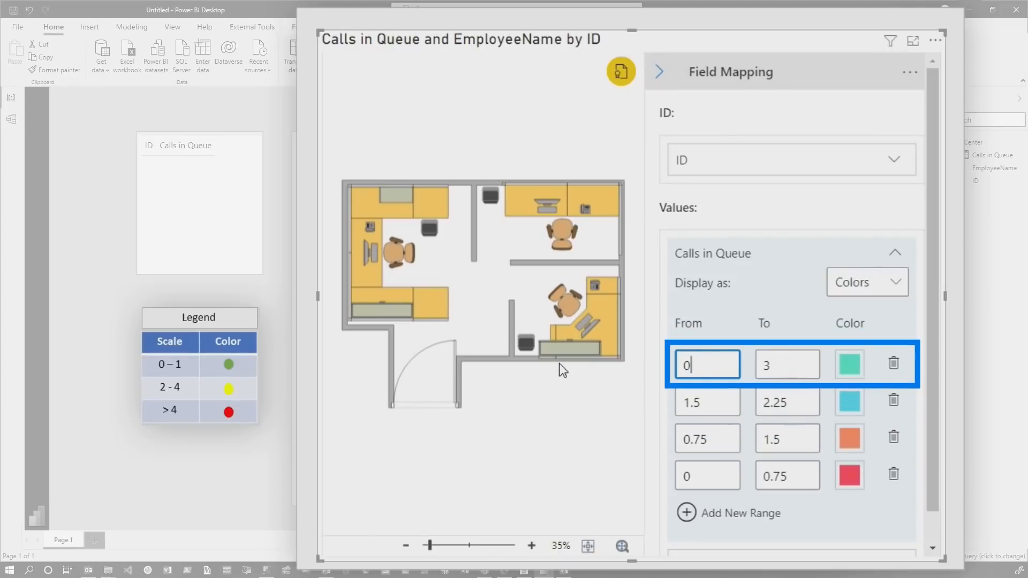
left_click(850, 364)
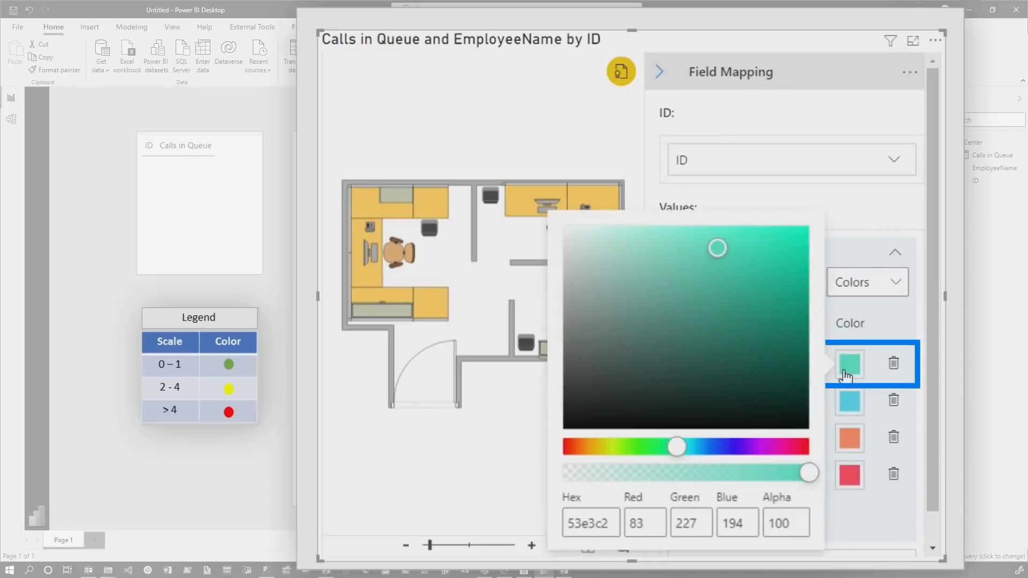
left_click(798, 228)
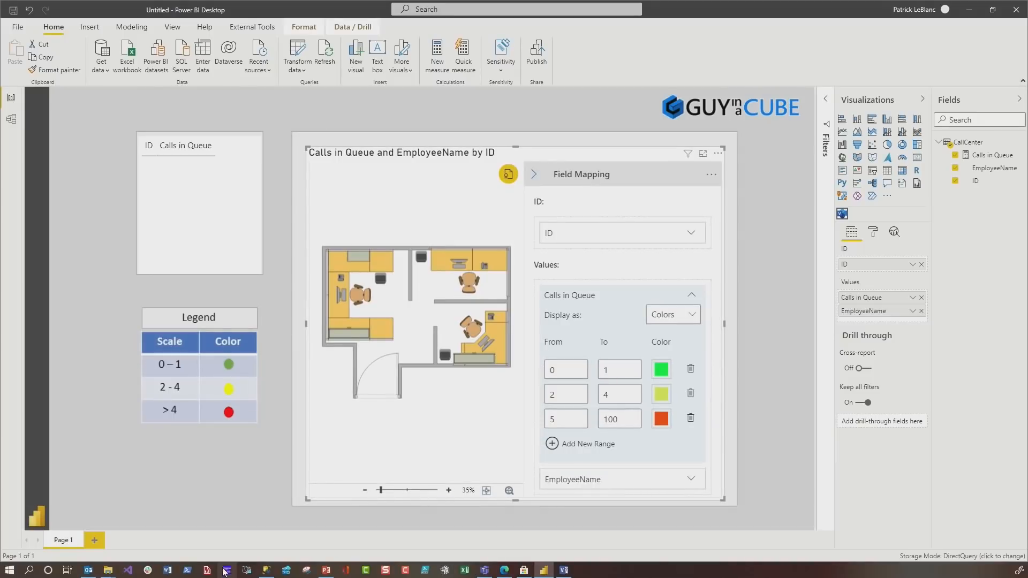
left_click(225, 570)
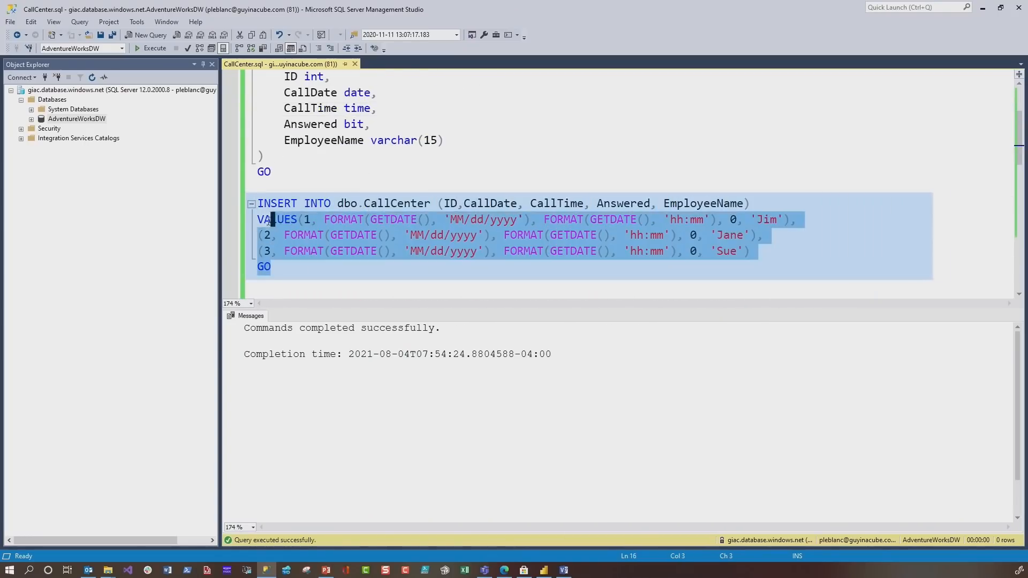
left_click(154, 49)
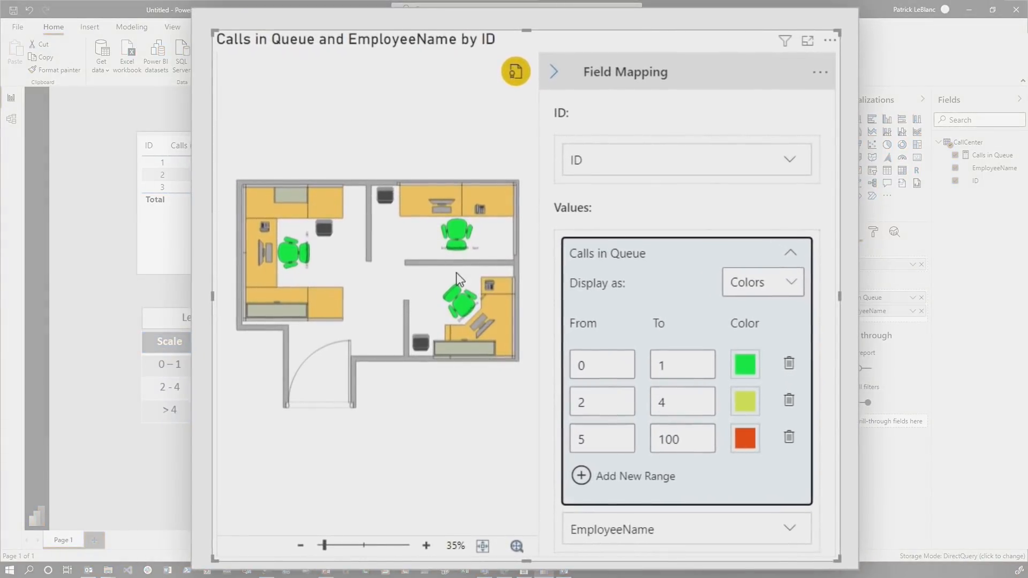
- Position EmployeeName labels at Left Edge and Middle, with value font size 22
left_click(790, 253)
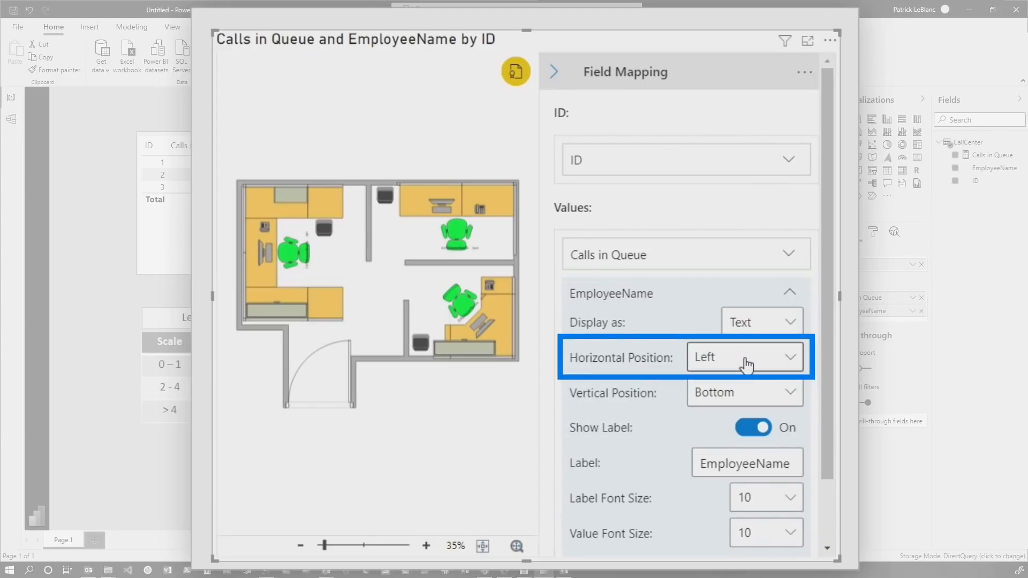
left_click(745, 357)
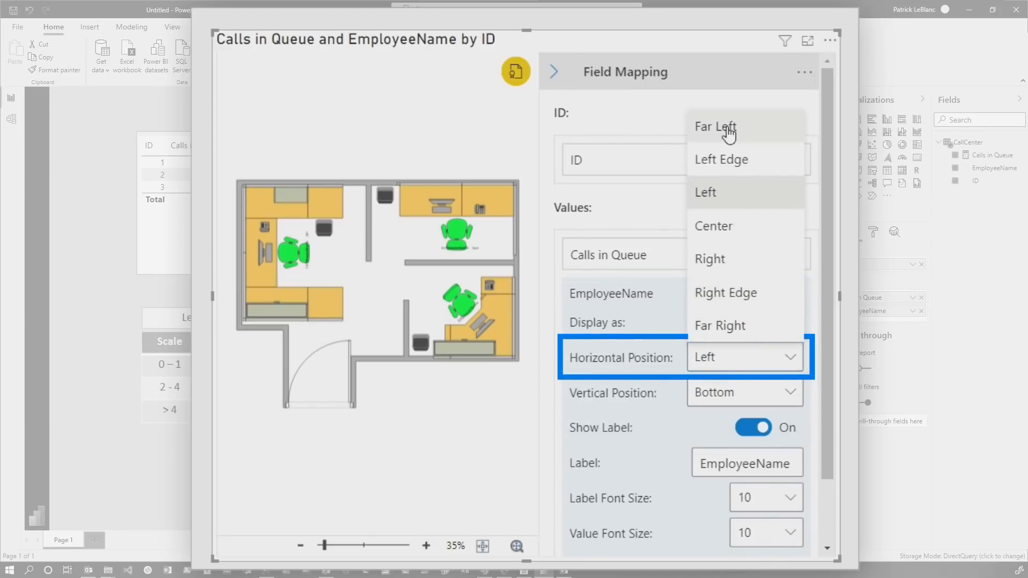
left_click(715, 127)
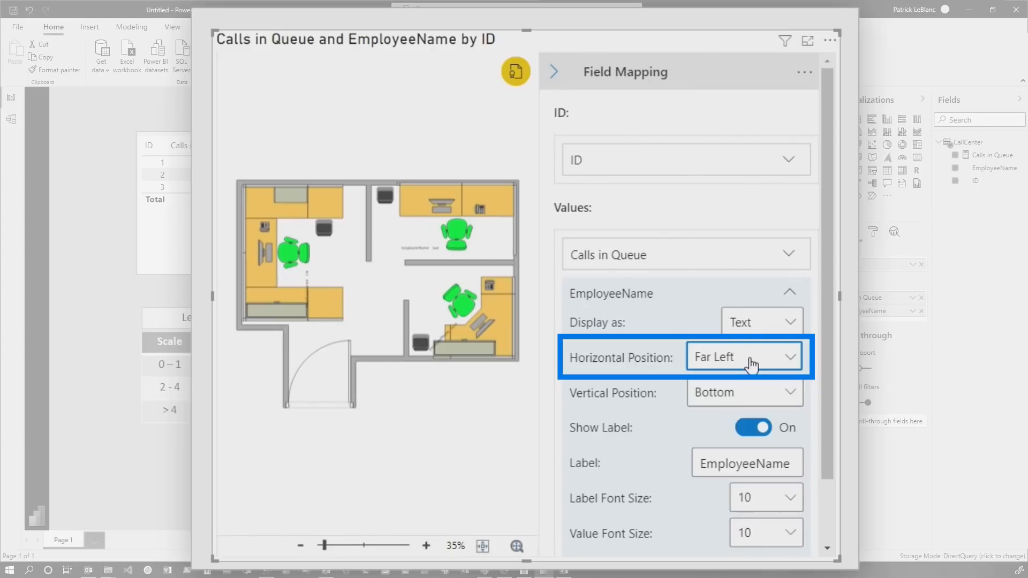
left_click(743, 356)
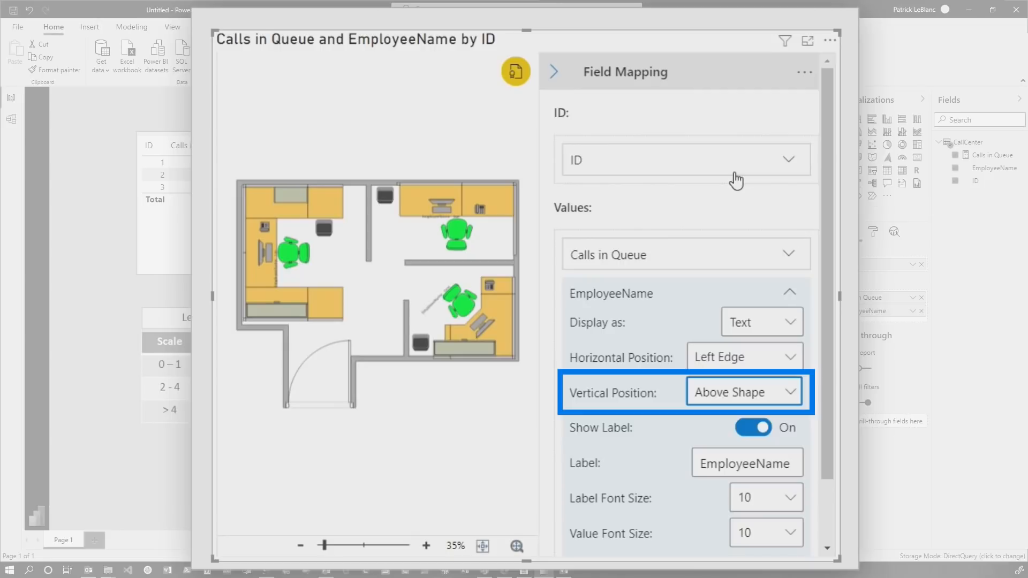
left_click(744, 391)
type("22")
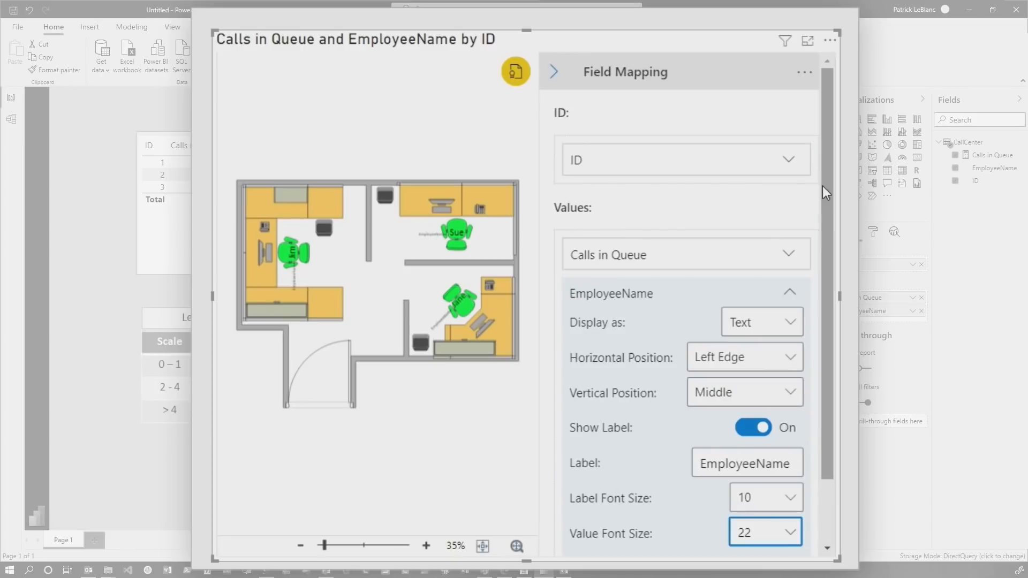
- Collapse Field Mapping to enlarge the floor plan, then return to the call-records insert query
left_click(555, 71)
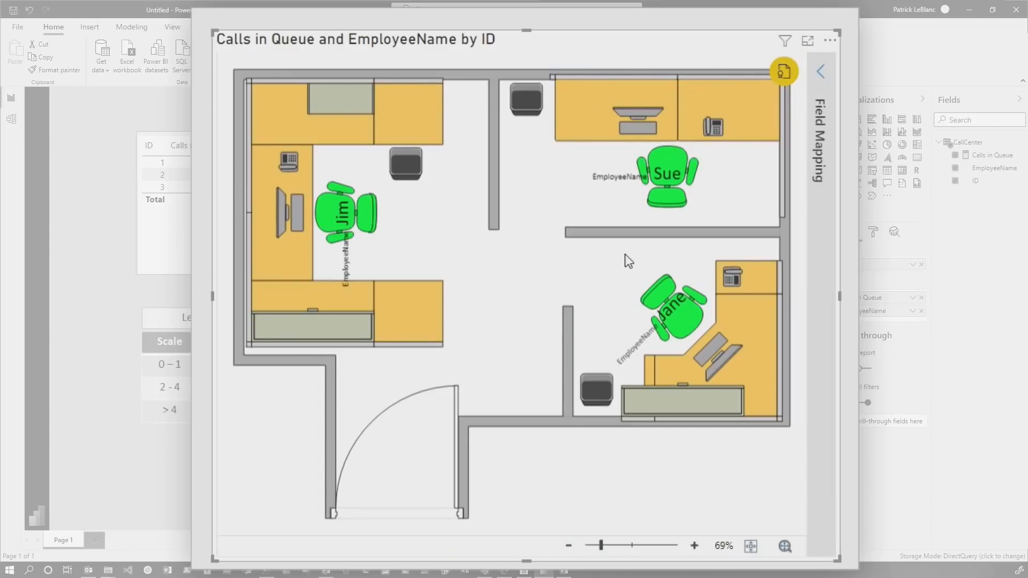
mouse_move(381, 217)
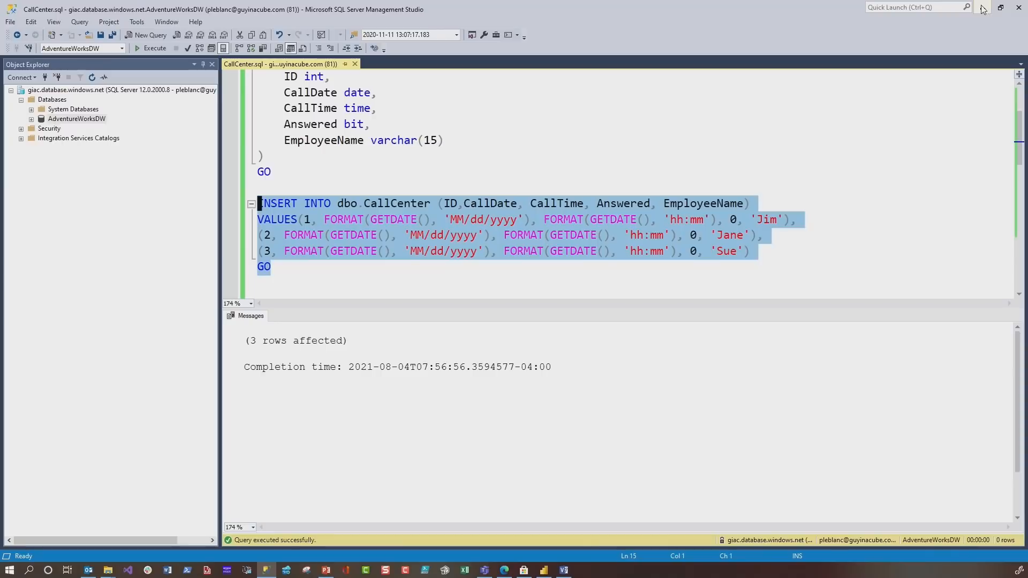
left_click(545, 569)
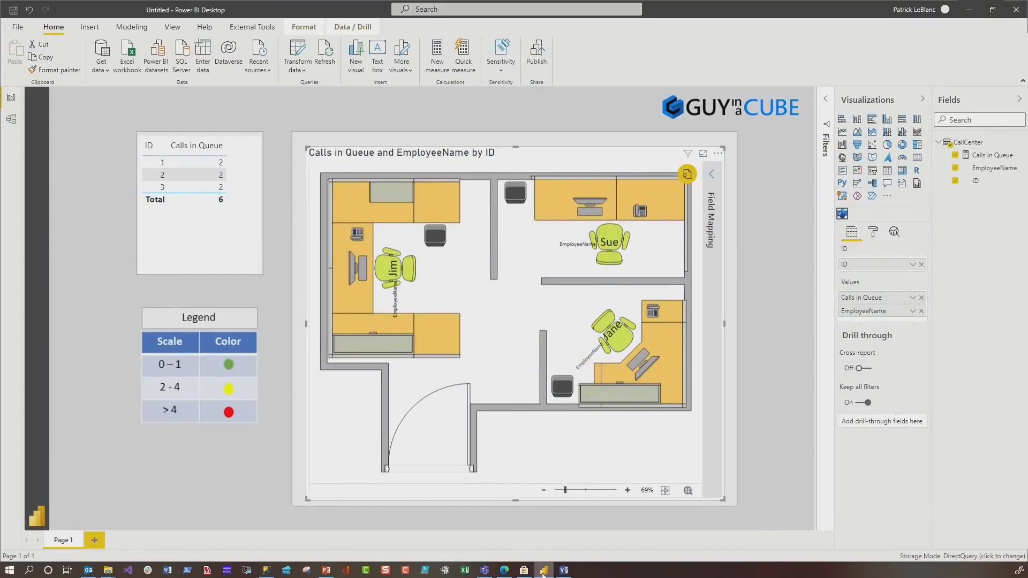
left_click(544, 570)
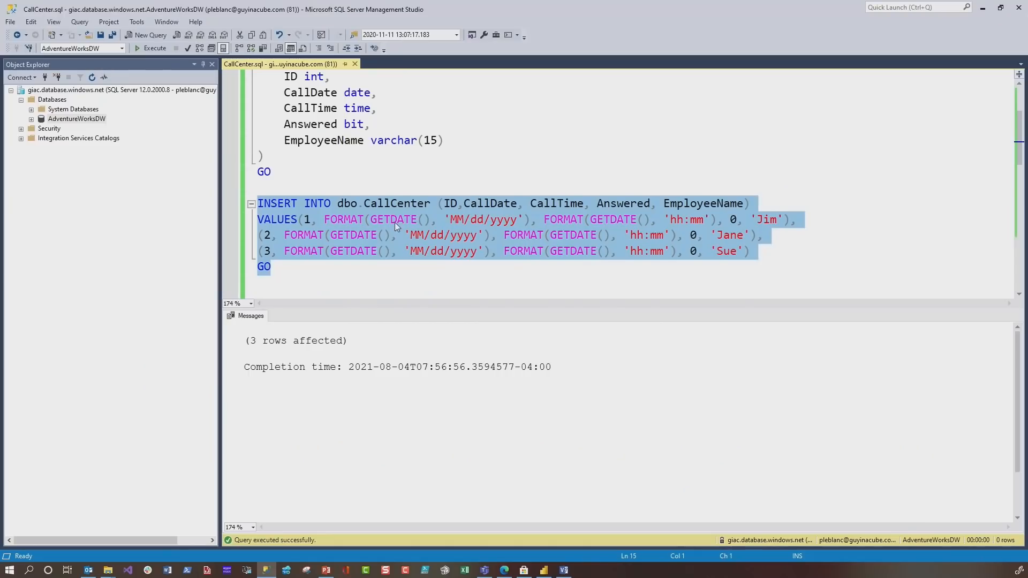
scroll("down", 3)
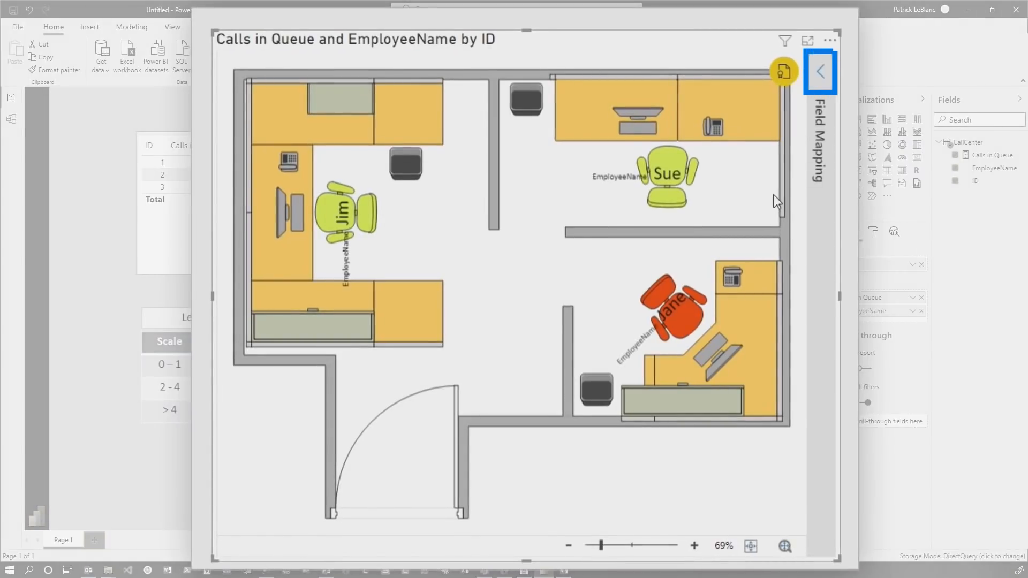
- Collapse Field Mapping, zoom, fit to page, then Pan & Zoom onto Jane's red chair
left_click(820, 71)
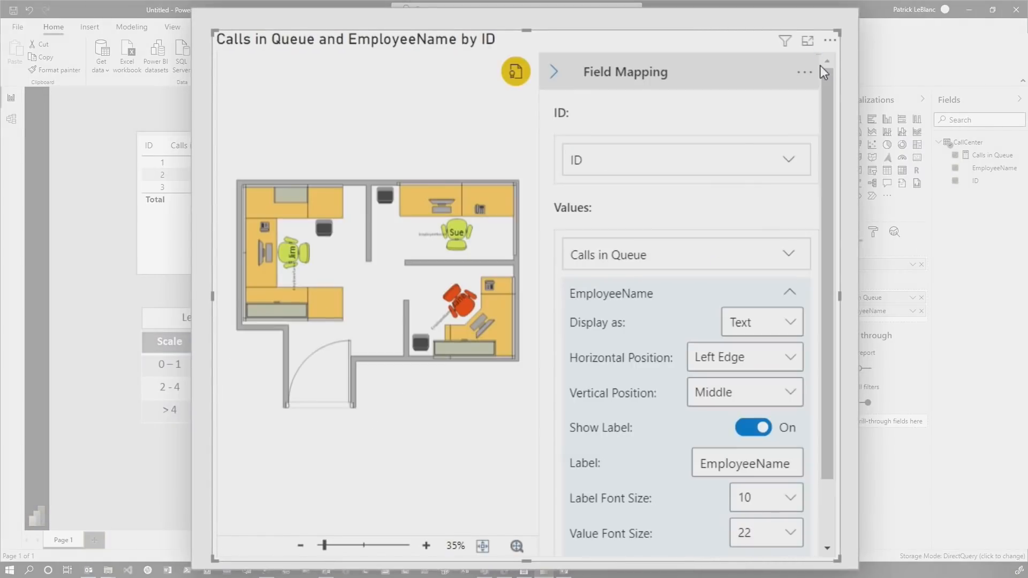
left_click(804, 72)
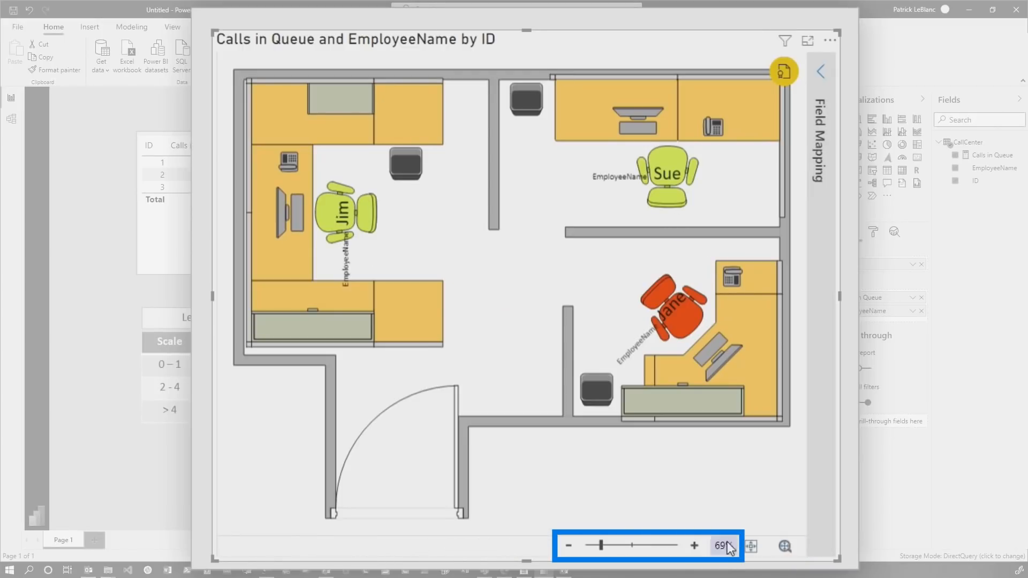
left_click_drag(599, 545, 619, 545)
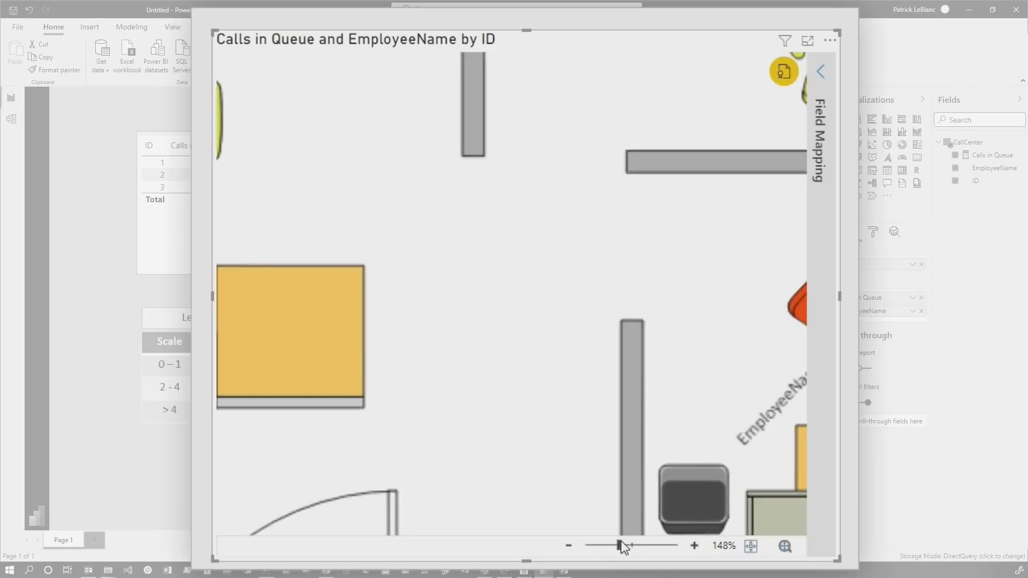
left_click(750, 546)
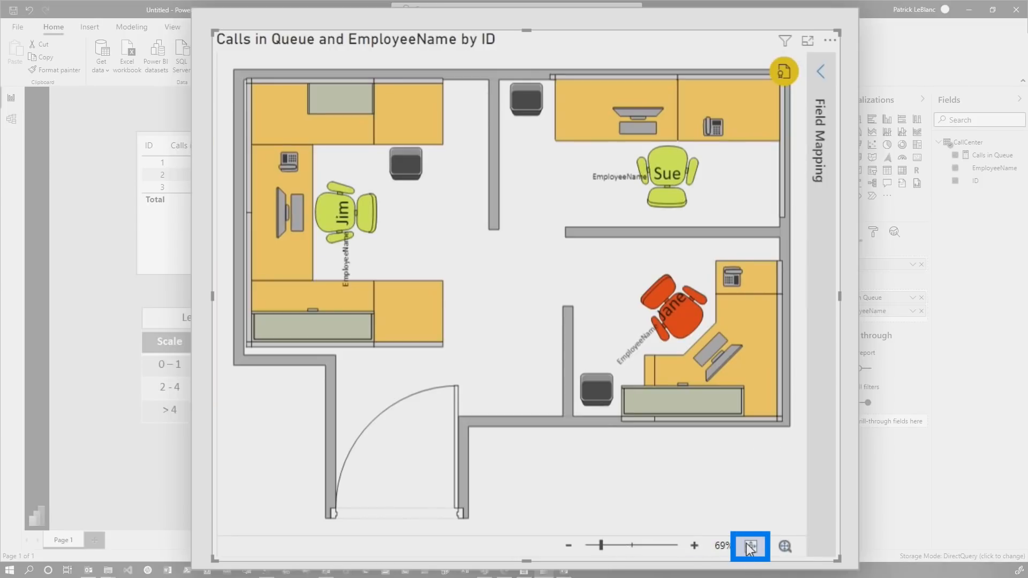
left_click(787, 546)
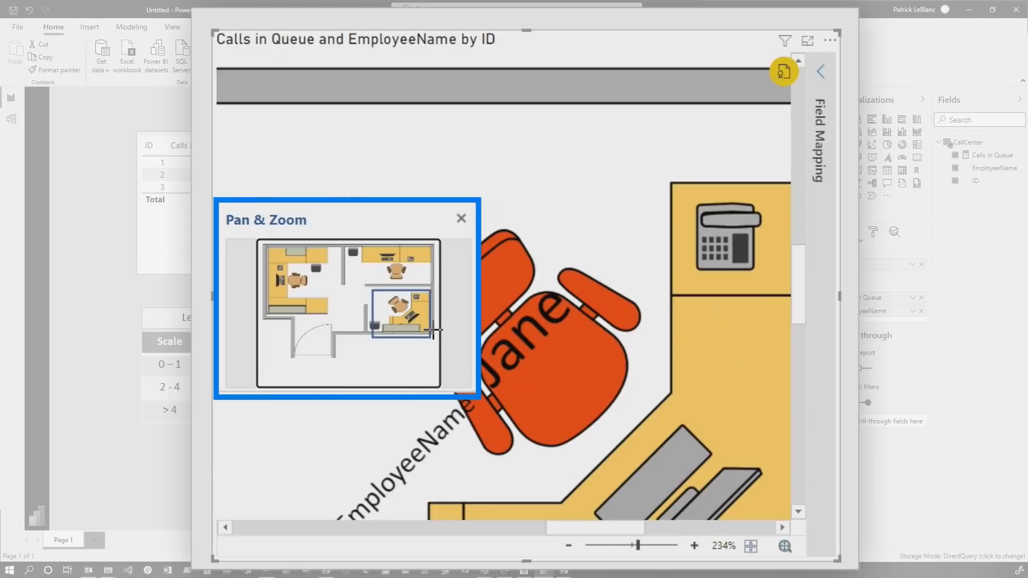
left_click(461, 218)
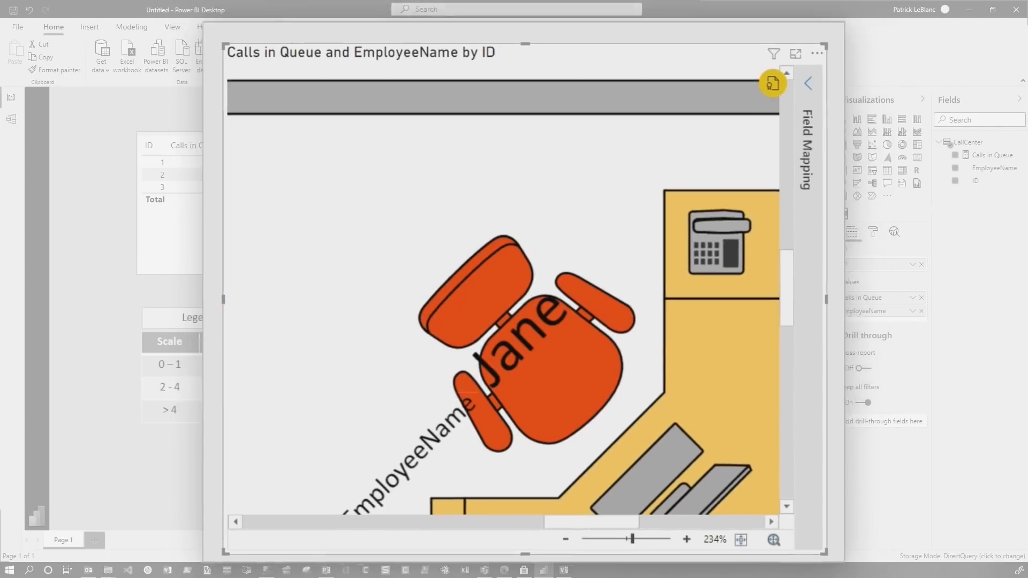